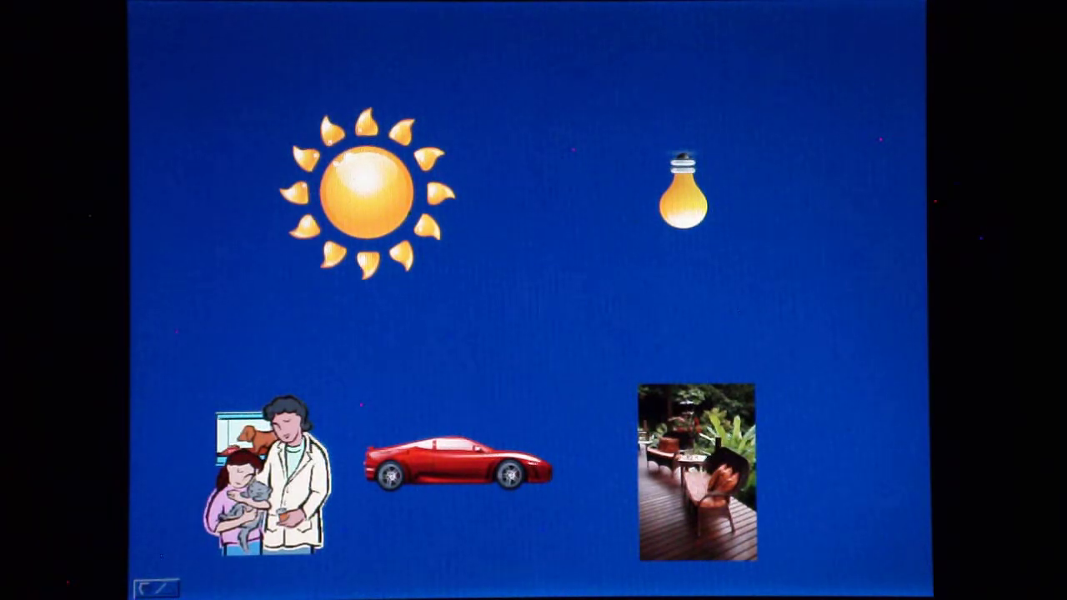
text(Visi)
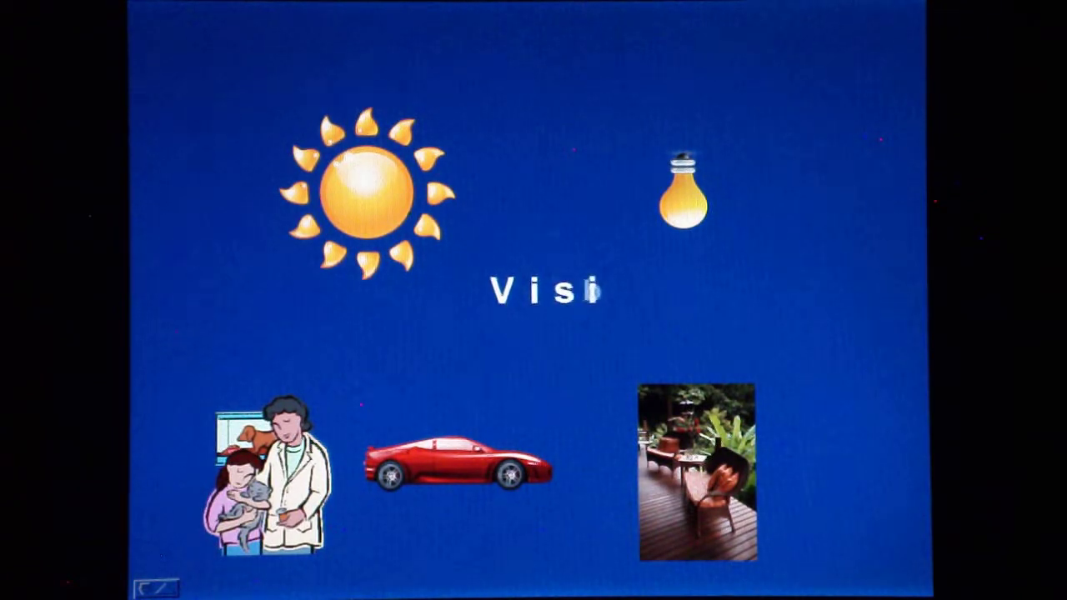